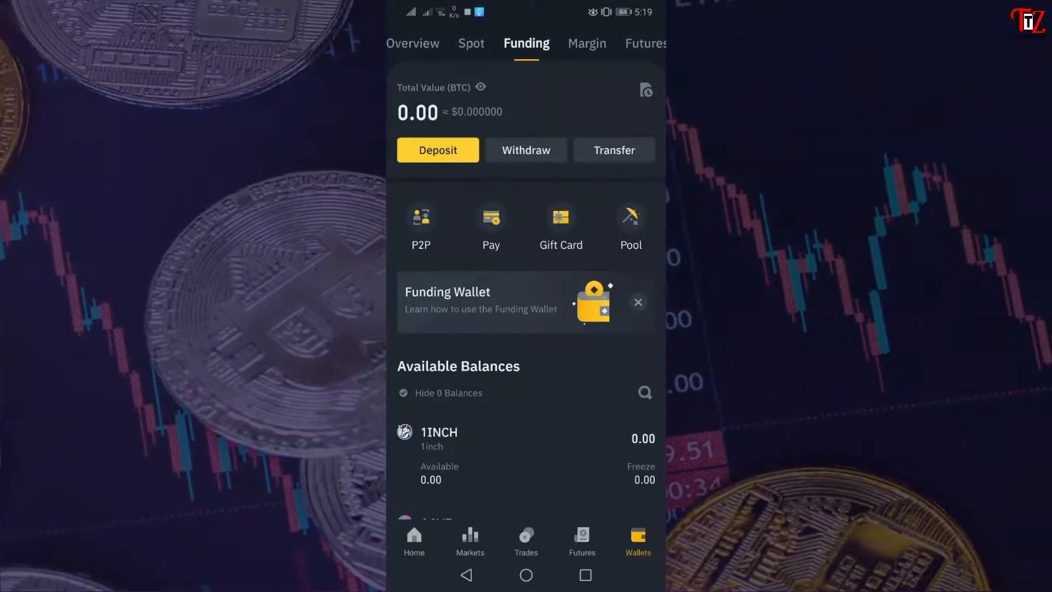
Look over the spot and futures trading pages, then return to the wallet overview
click(525, 540)
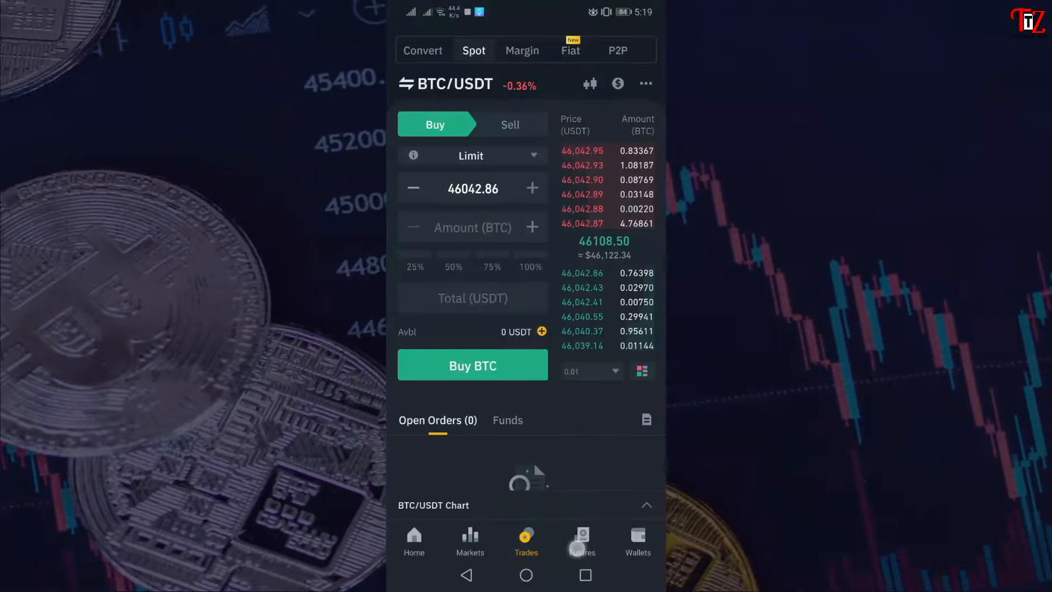
click(582, 541)
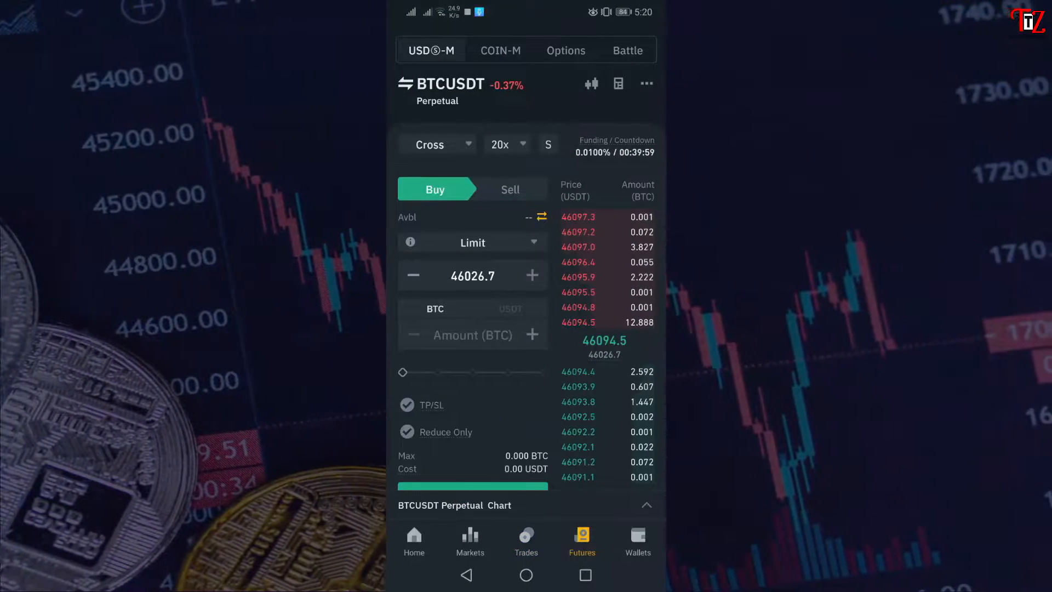
click(637, 541)
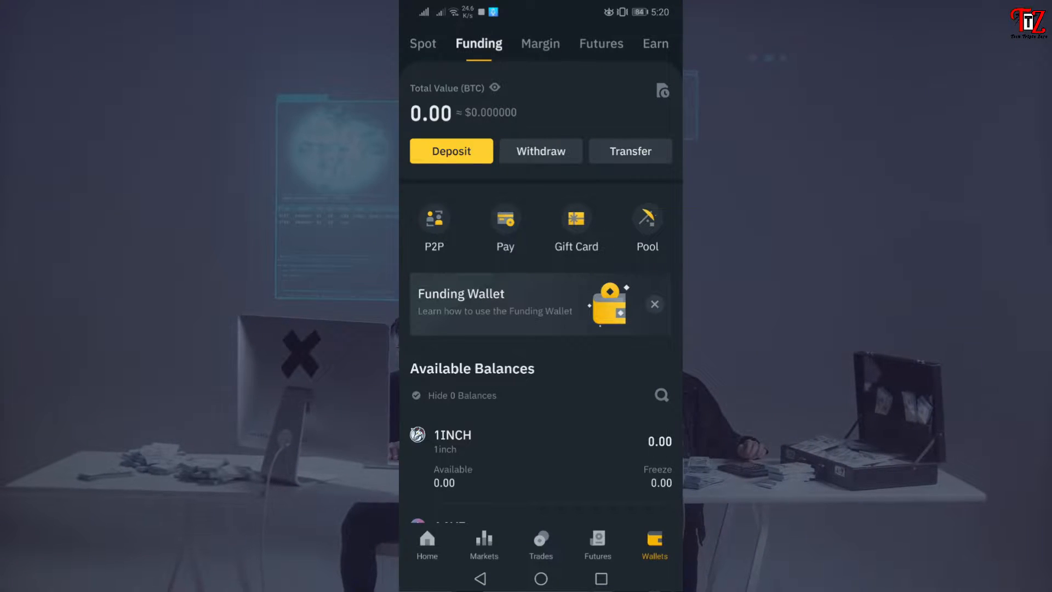
View the Earn and Funding wallets, then scroll through the Spot wallet's zero coin balances
click(655, 44)
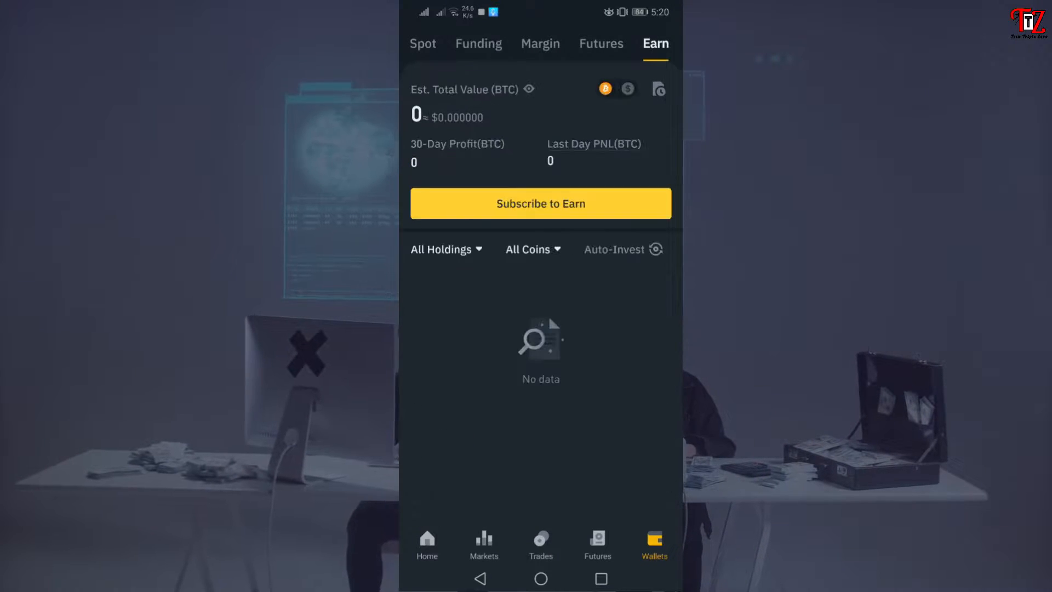
click(478, 43)
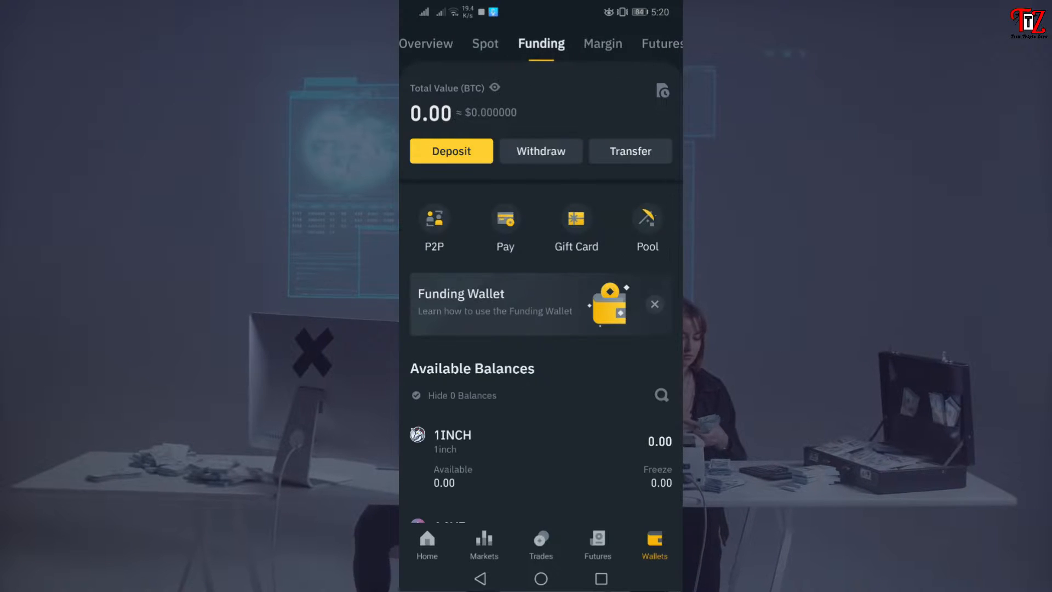
click(485, 44)
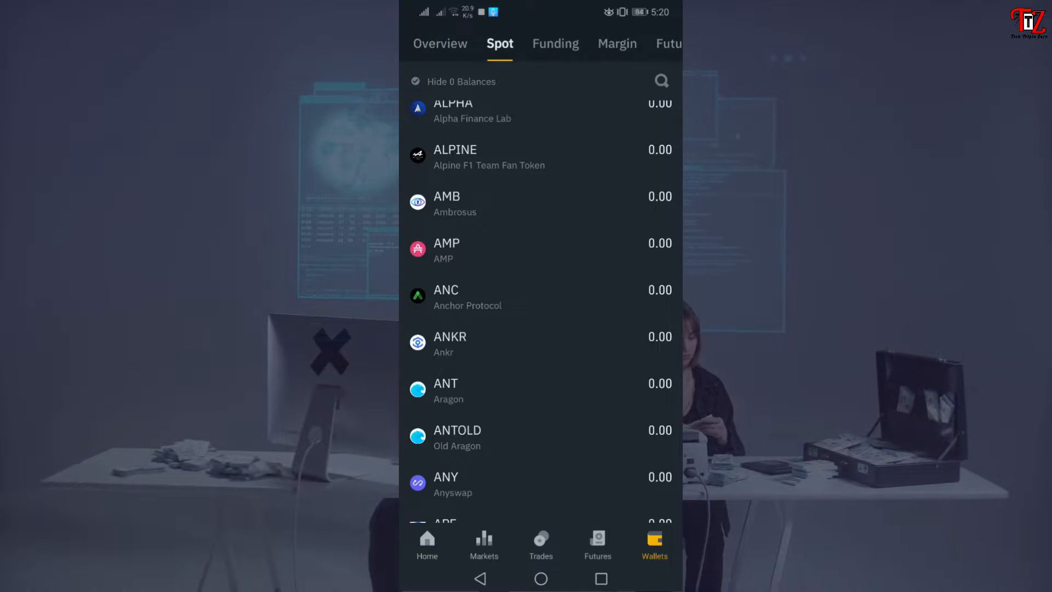
scroll(down, 3)
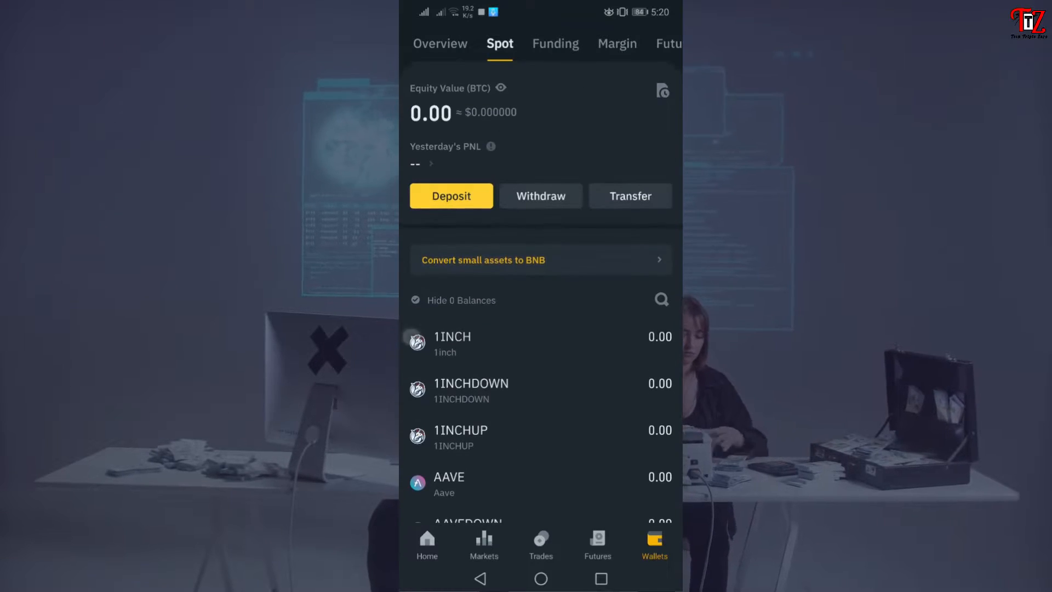
scroll(down, 3)
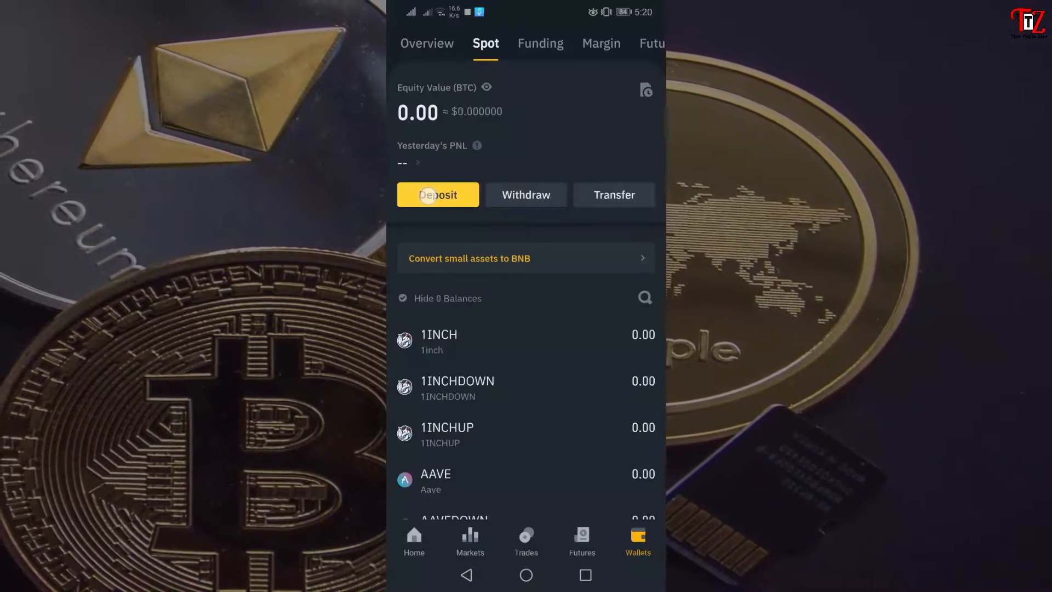
Start a crypto deposit, search 'us', and select USDT TetherUS
click(438, 194)
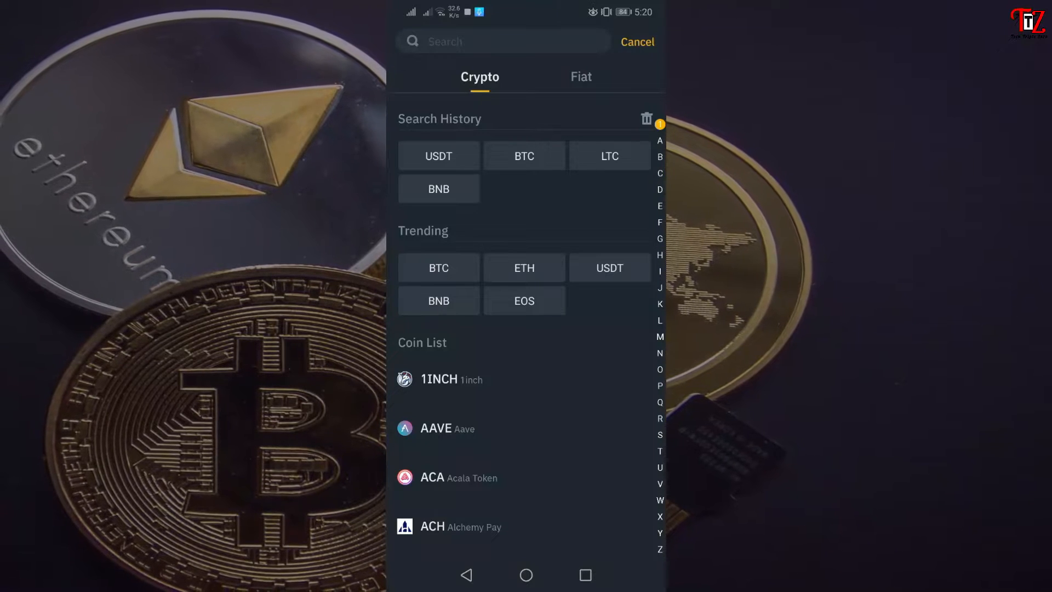
text(usdt)
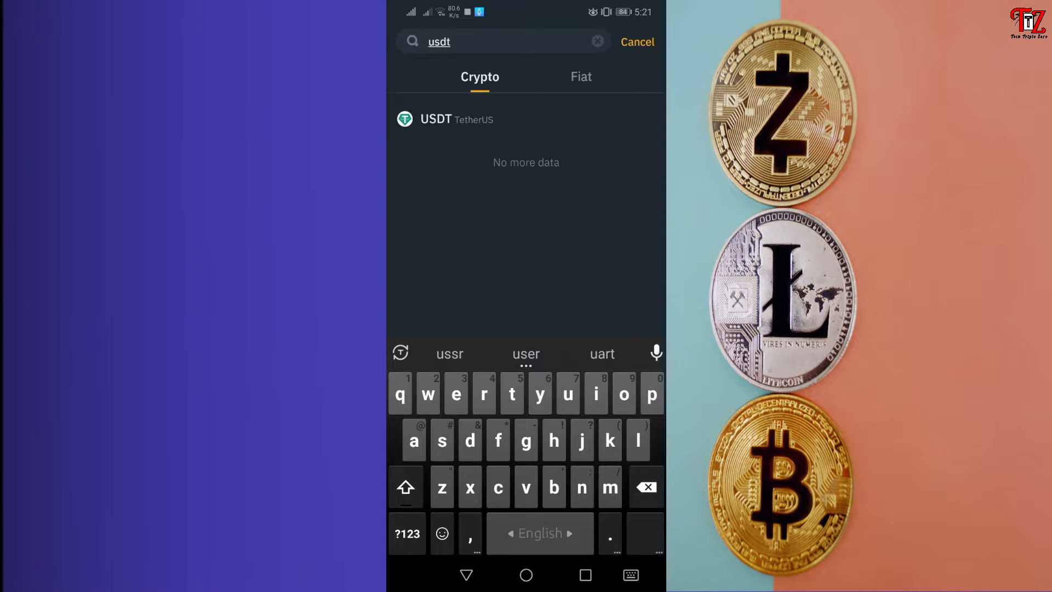
click(434, 132)
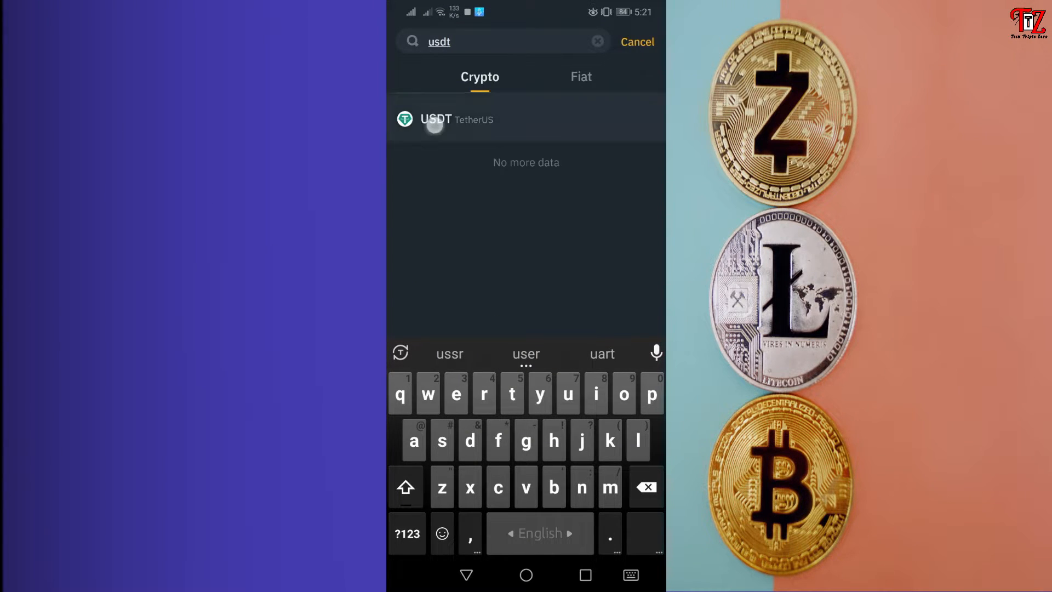
click(436, 119)
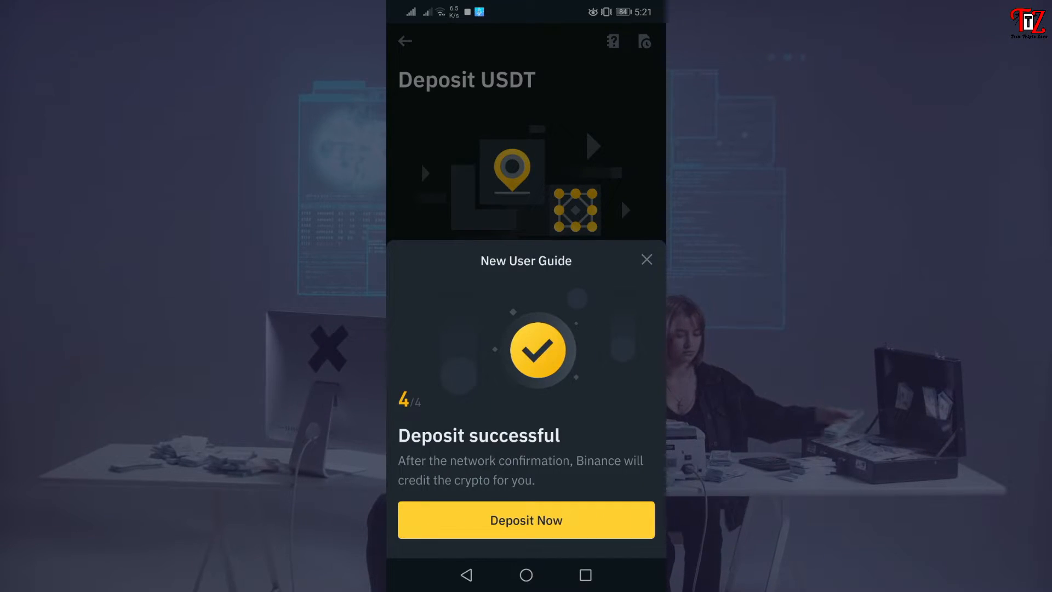
Dismiss the New User Guide and close the Choose Network sheet without picking a network
click(526, 520)
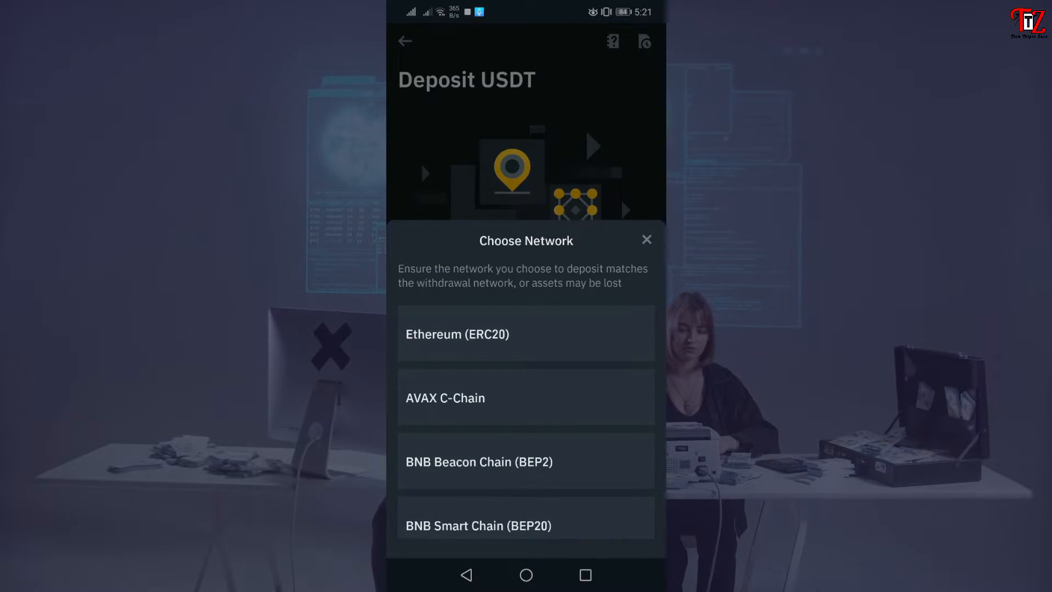
click(646, 239)
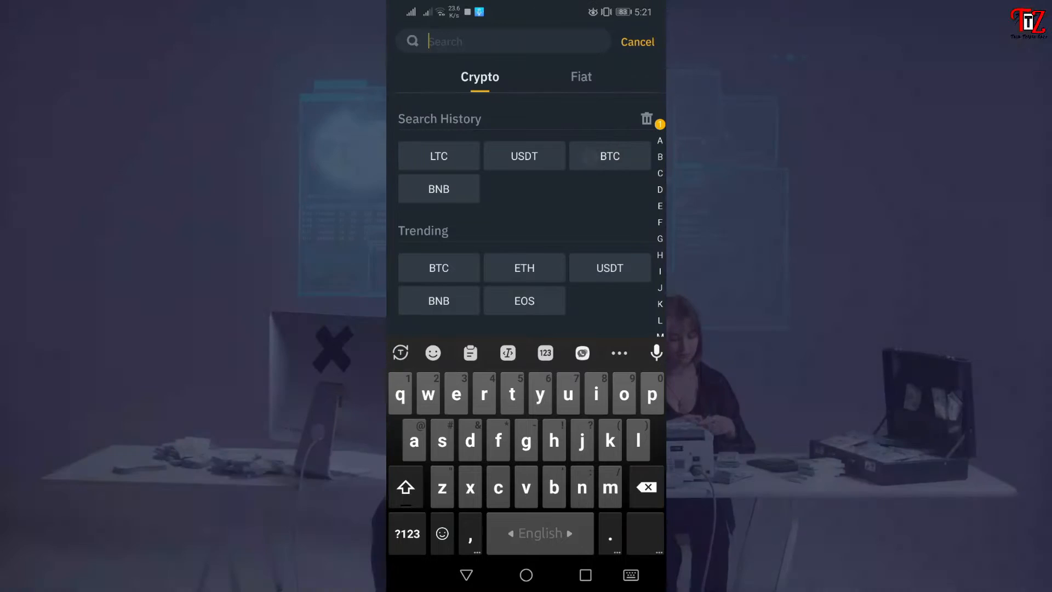
Select LTC from search history and copy its Litecoin deposit wallet address
click(438, 155)
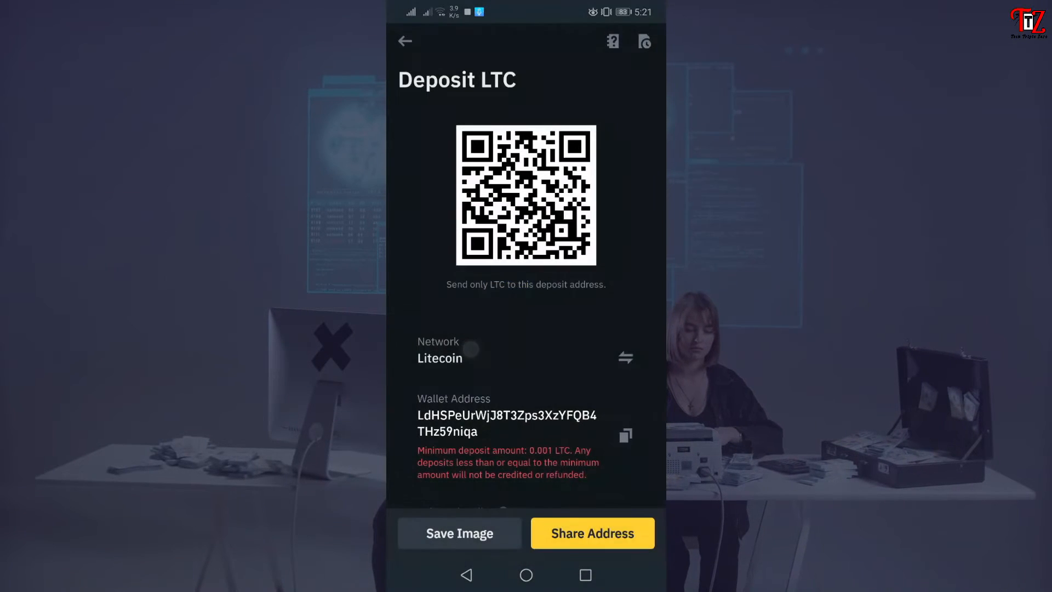
scroll(down, 3)
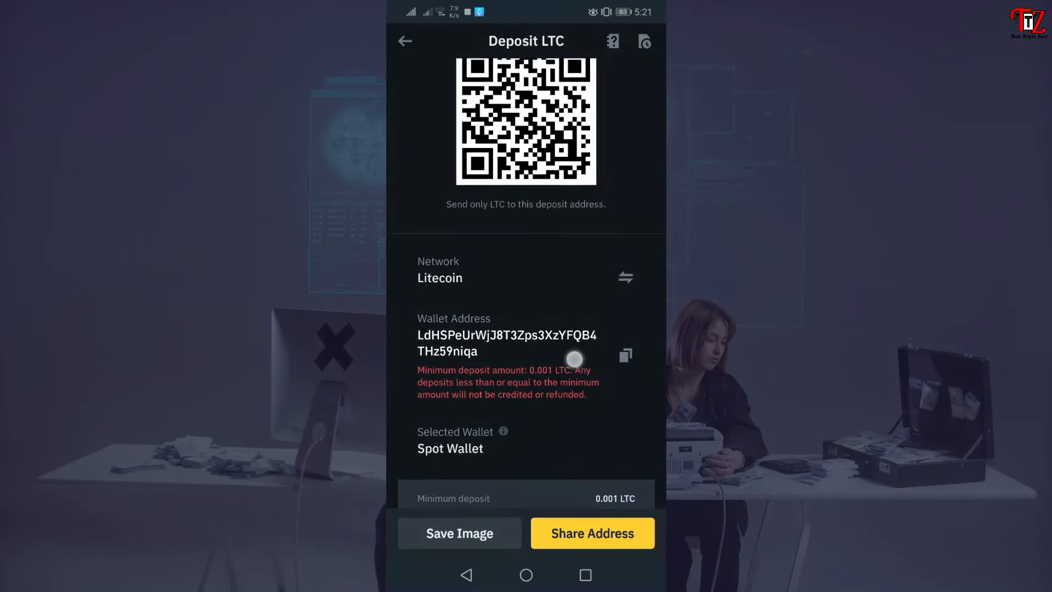
click(625, 355)
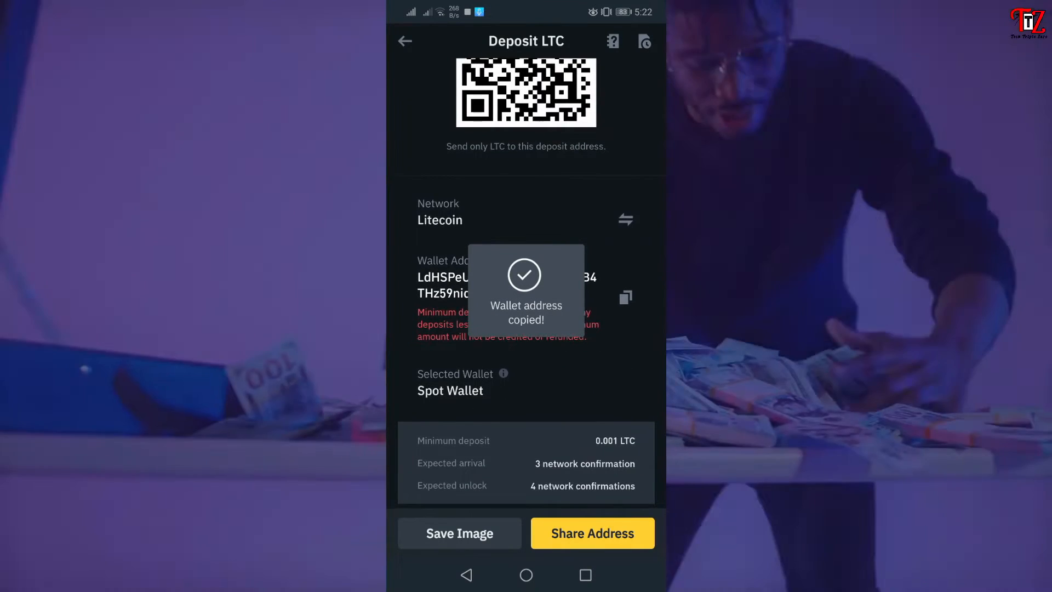